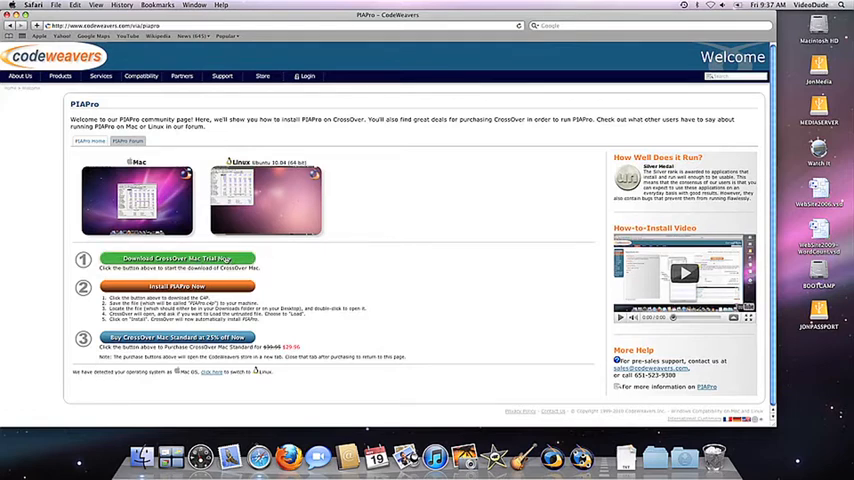
pyautogui.moveTo(277, 261)
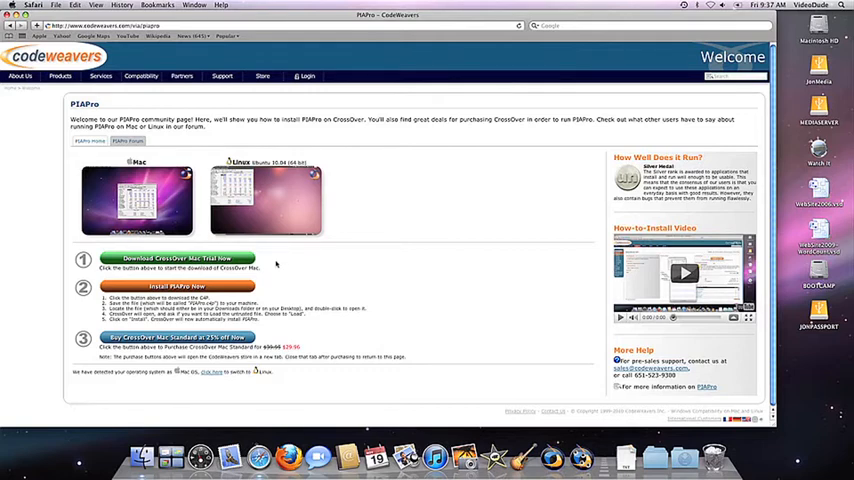
# Step: Download the PIAPro.c4p installer from the CodeWeavers PIAPro page
pyautogui.click(177, 287)
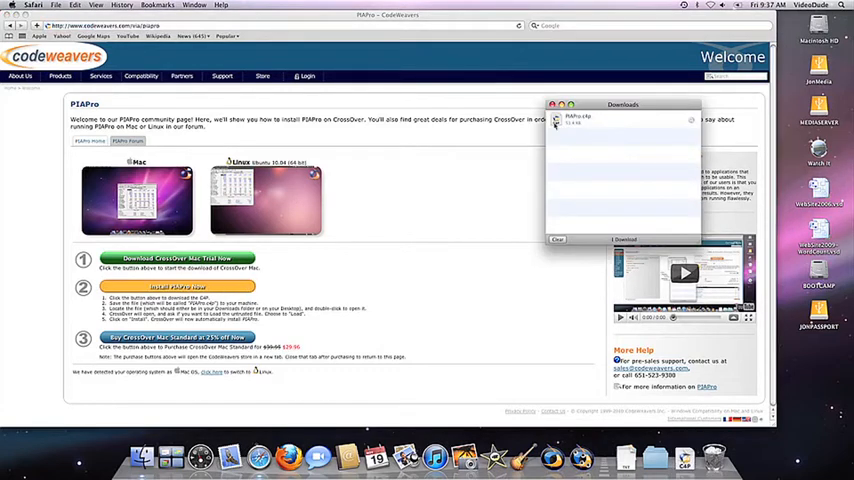
# Step: Open the downloaded PIAPro.c4p and confirm the security warning
pyautogui.click(620, 120)
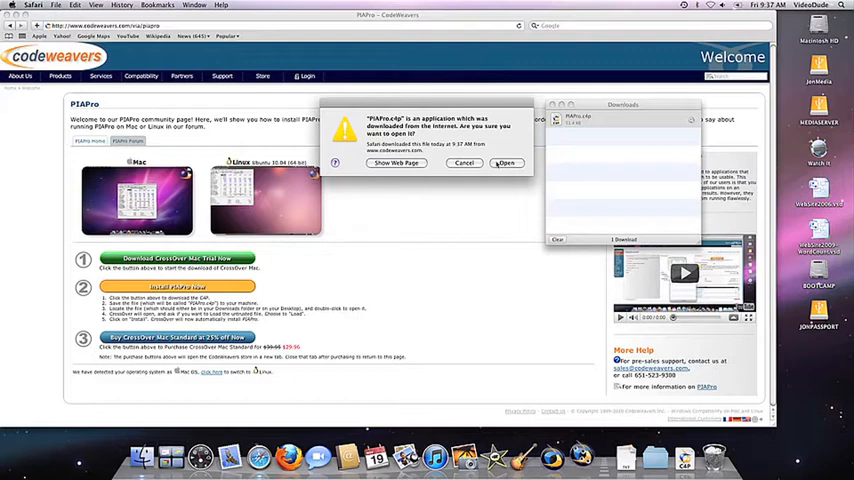
pyautogui.click(506, 163)
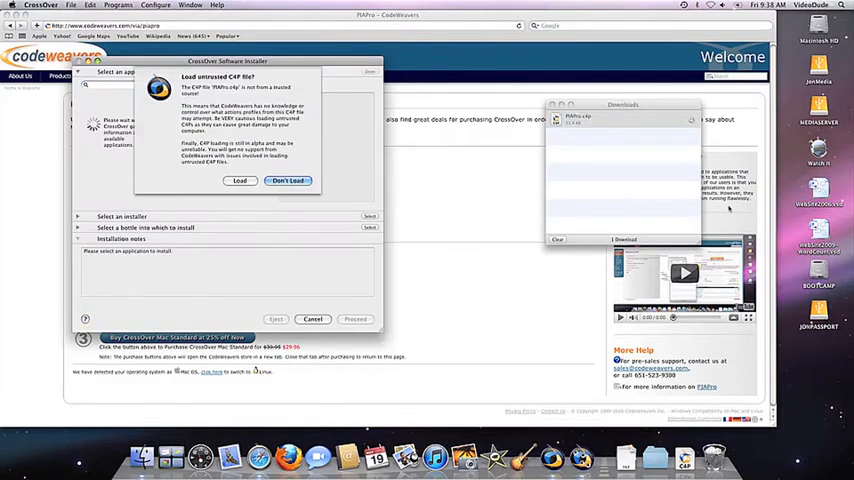
# Step: Load the untrusted PIAPro.c4p, install PIAPro into a new bottle, and finish with Done
pyautogui.click(240, 181)
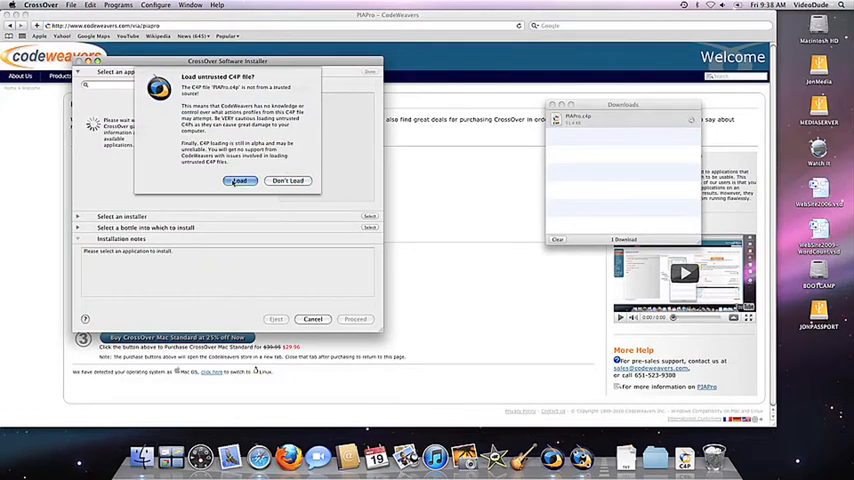
pyautogui.click(238, 181)
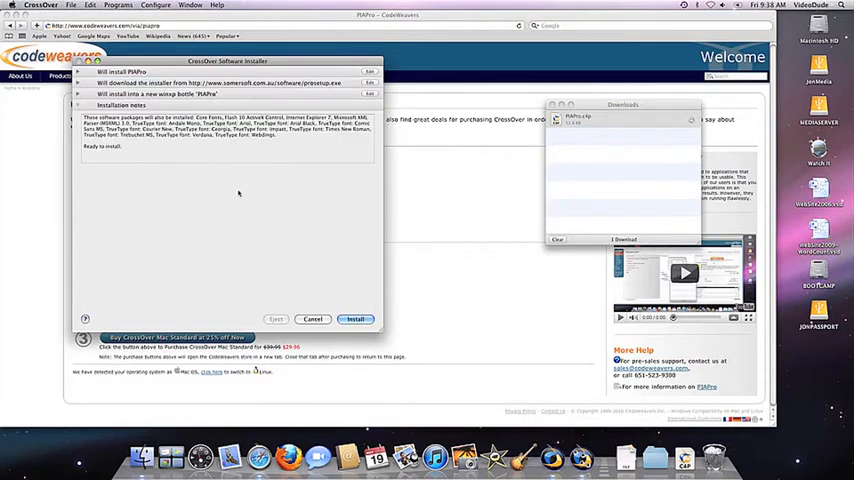
pyautogui.click(355, 319)
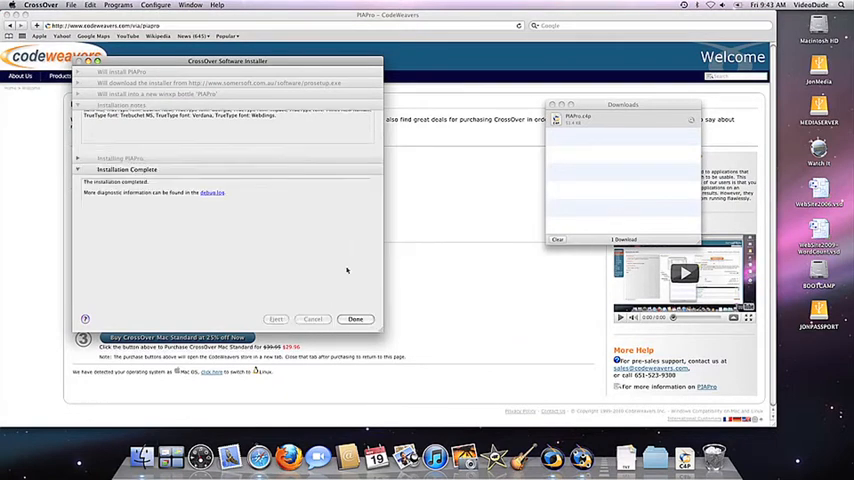
pyautogui.click(355, 319)
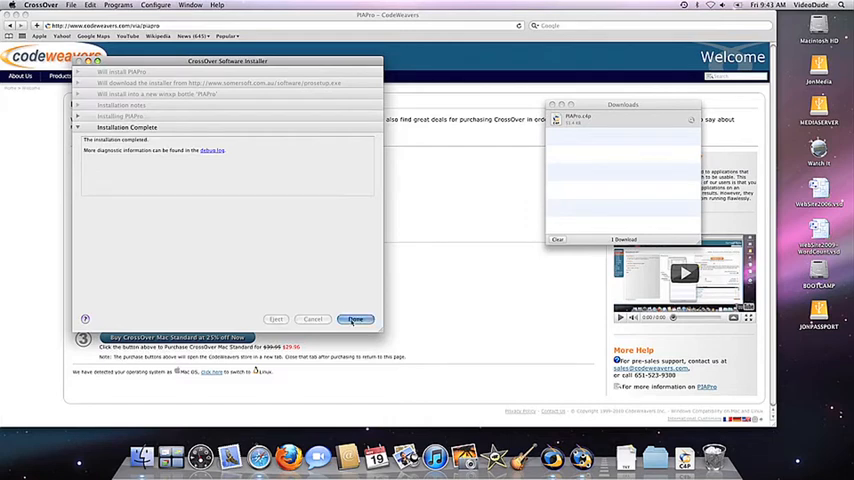
pyautogui.click(355, 319)
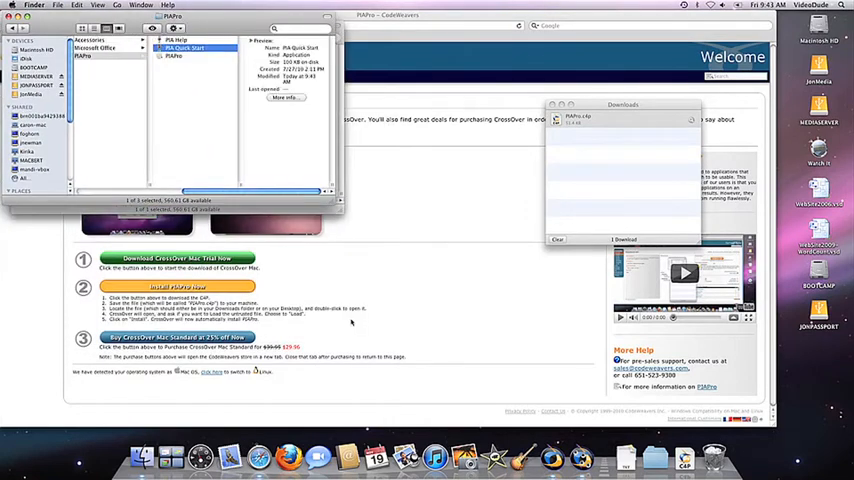
# Step: Launch PIAPro, dismiss the demo notice, and create a new property file
pyautogui.click(175, 55)
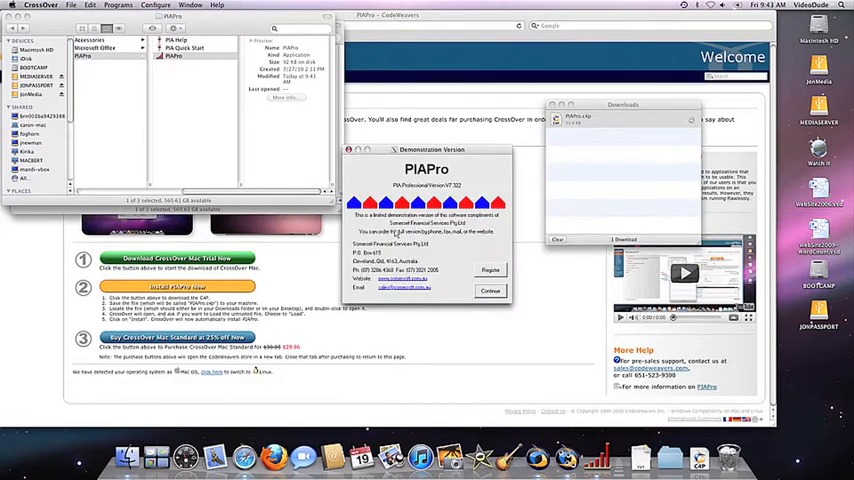
pyautogui.click(490, 291)
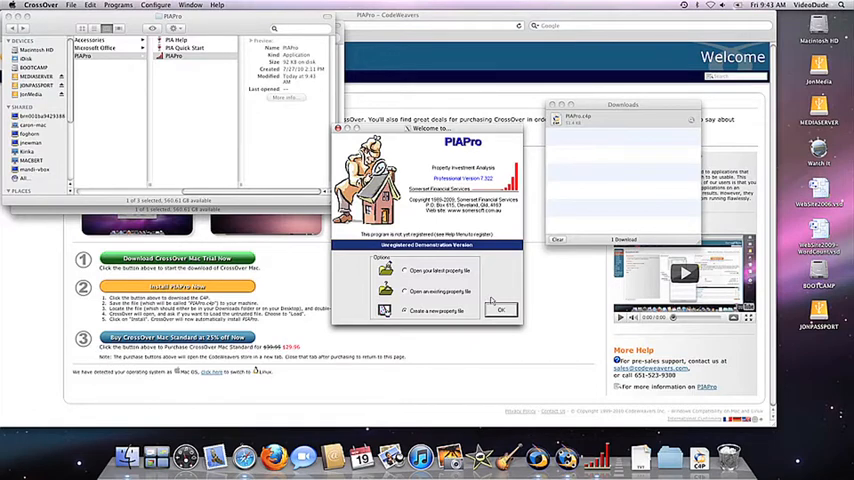
pyautogui.click(500, 309)
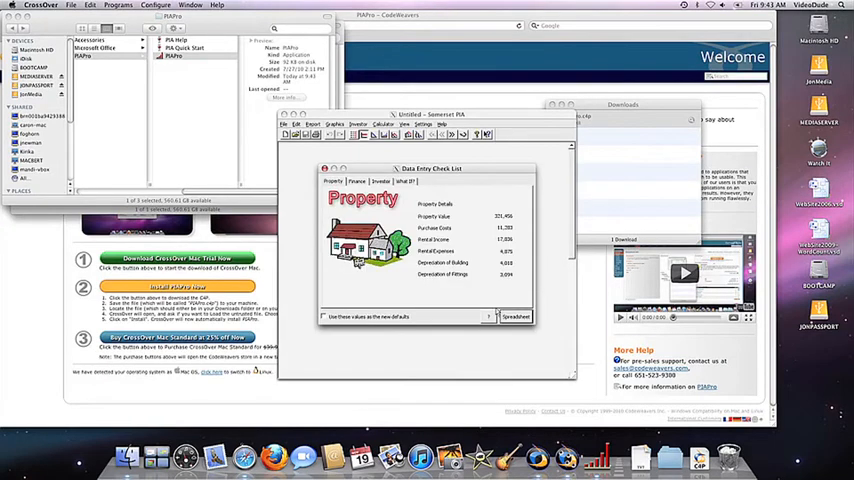
pyautogui.click(516, 317)
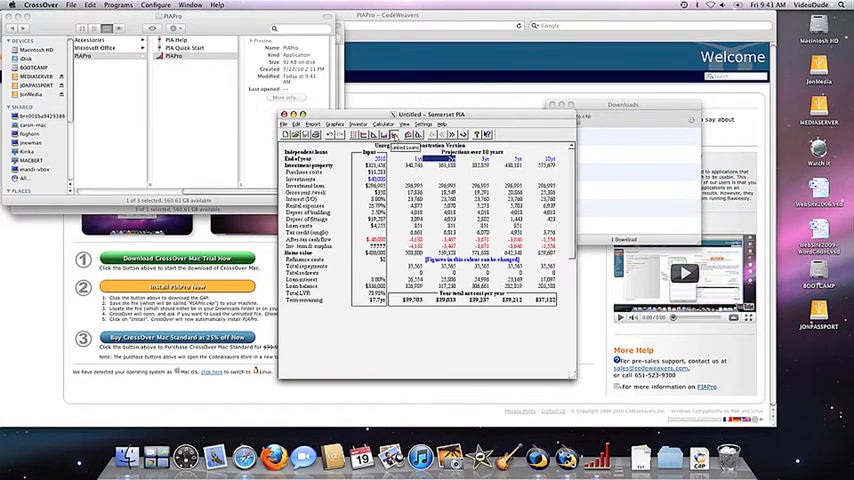
# Step: Open the File menu over the untitled property's projection spreadsheet
pyautogui.click(291, 124)
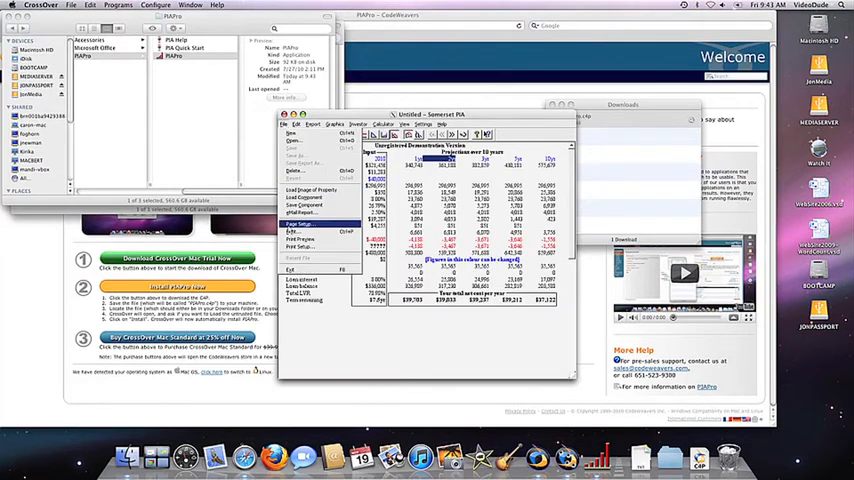